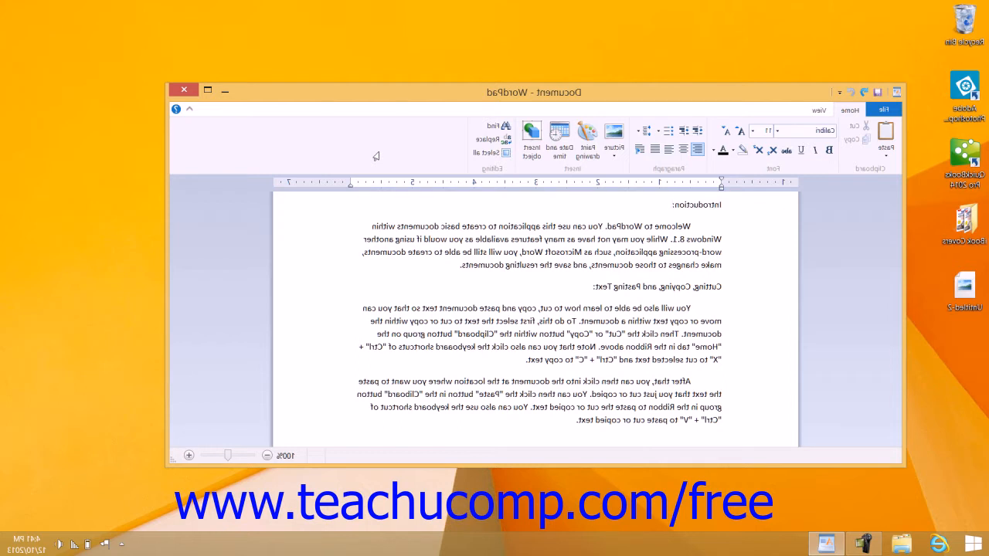
Select the 'Introduction:' heading by double-clicking it
click(672, 204)
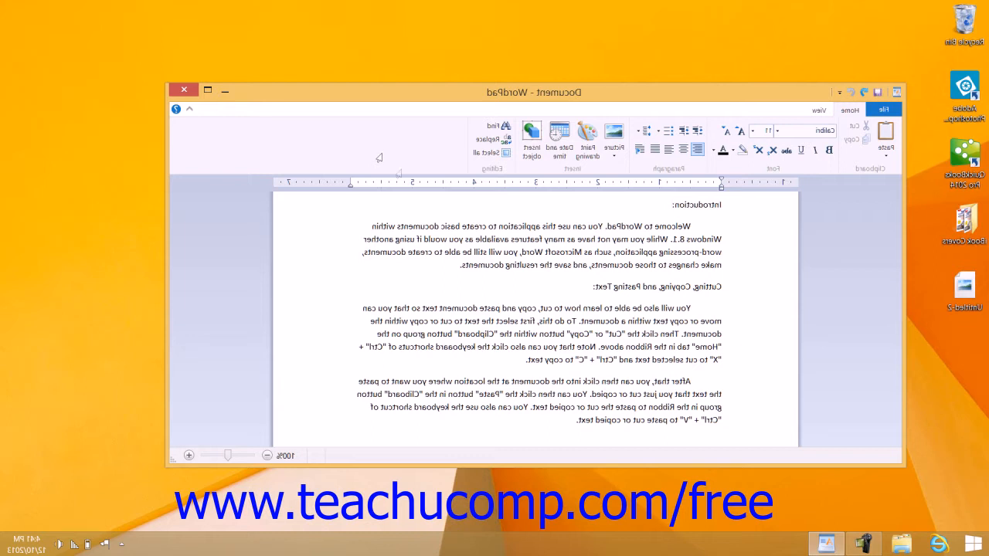
mouse_move(743, 211)
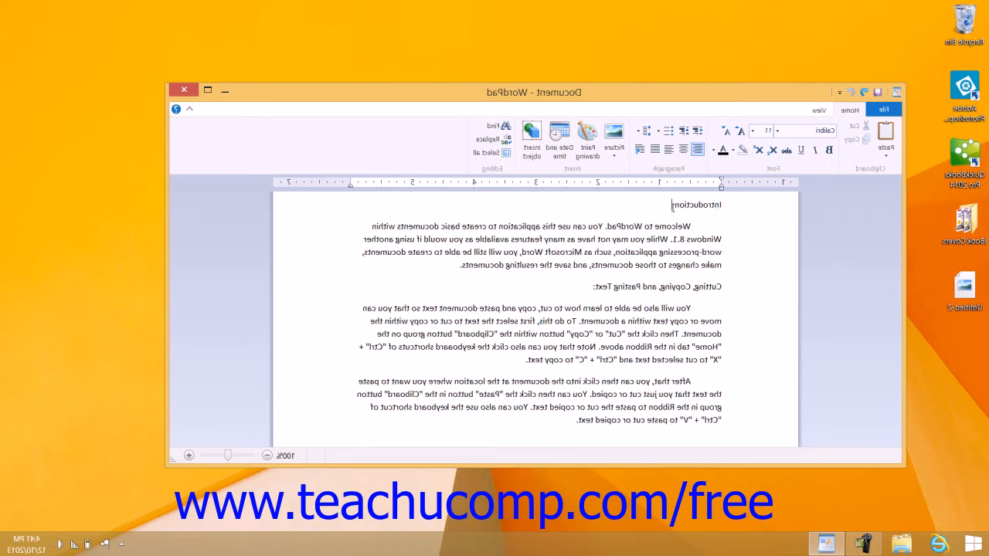
double_click(695, 205)
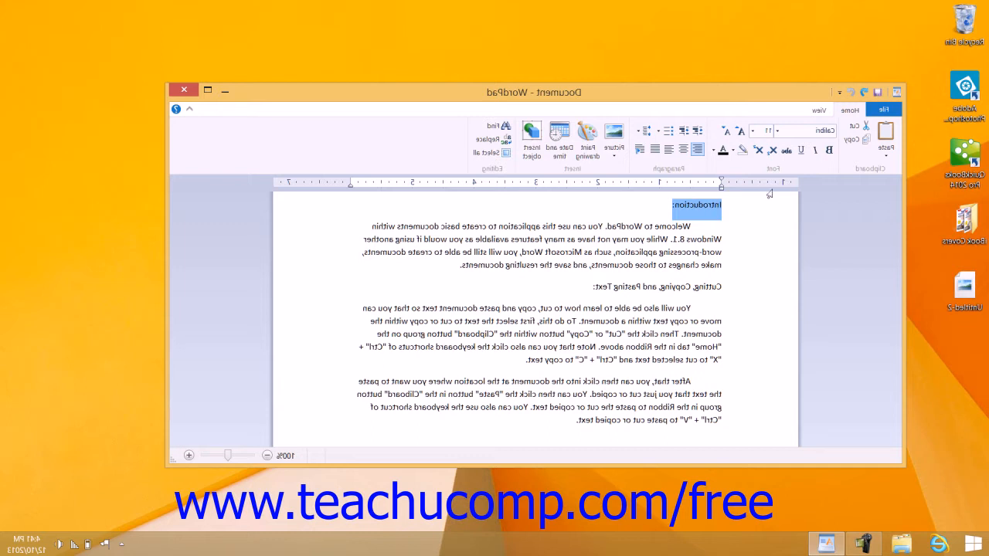
mouse_move(829, 151)
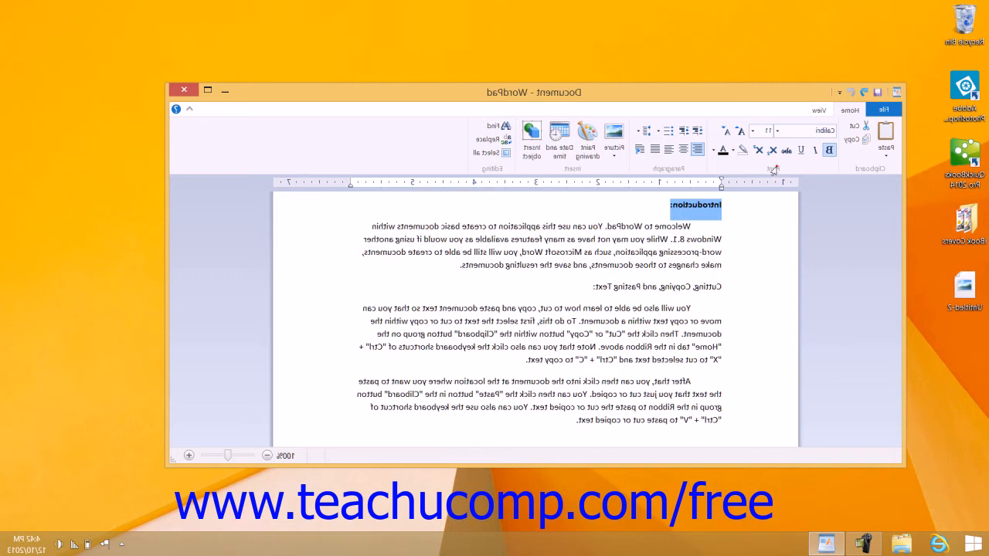
mouse_move(655, 174)
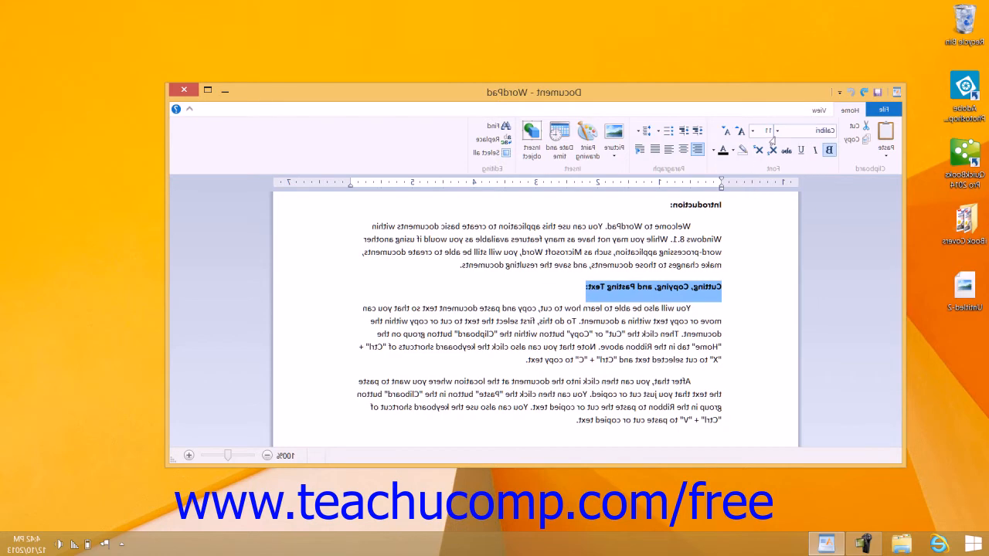
mouse_move(799, 130)
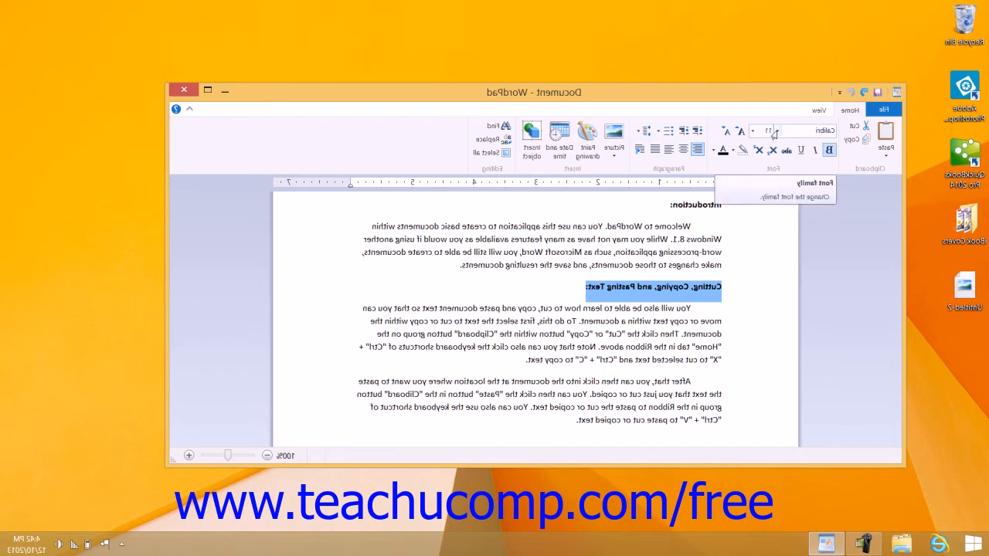
click(803, 130)
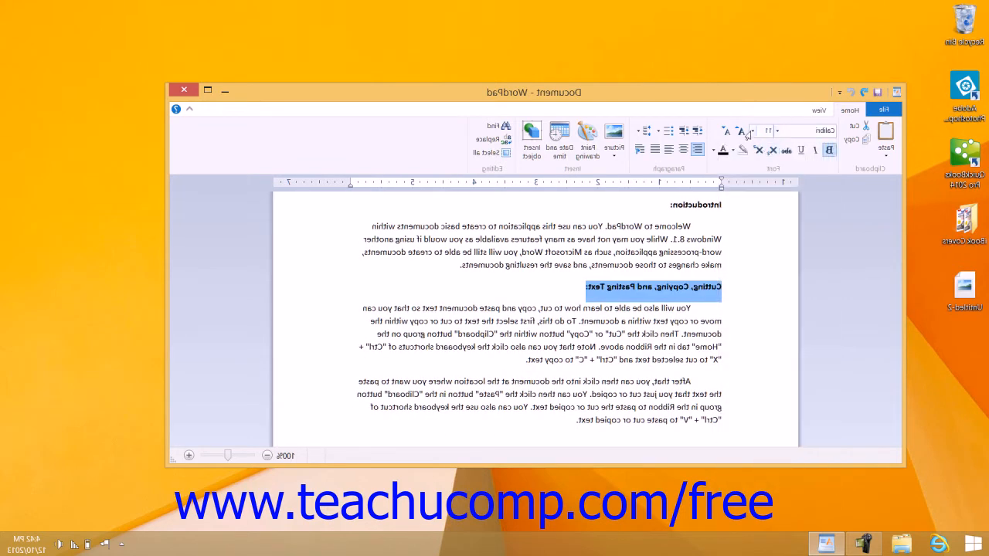
click(777, 129)
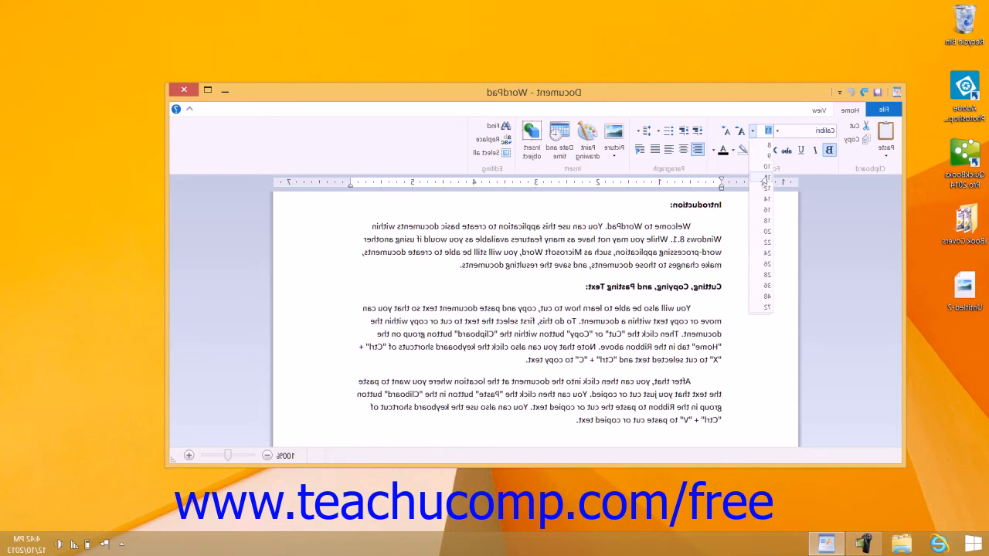
click(761, 221)
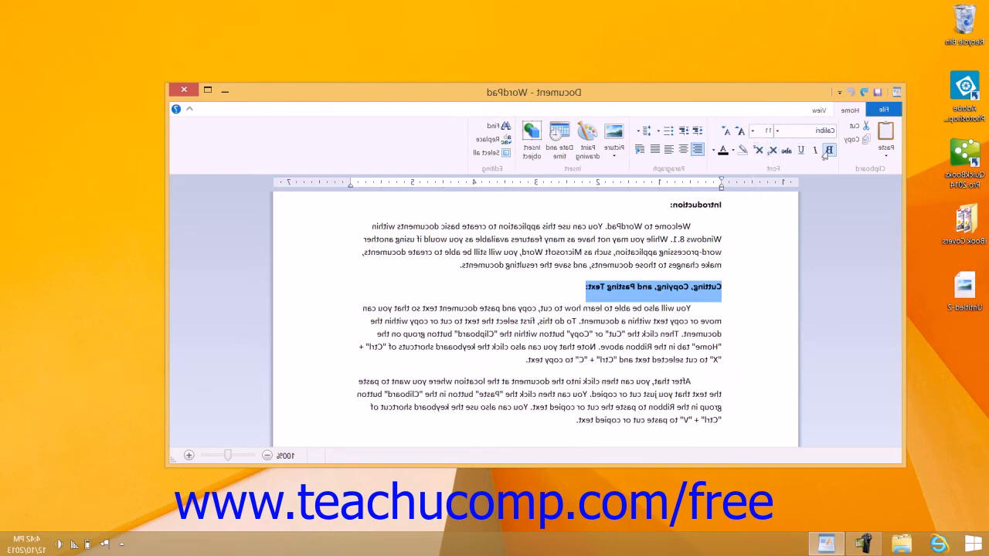
mouse_move(827, 149)
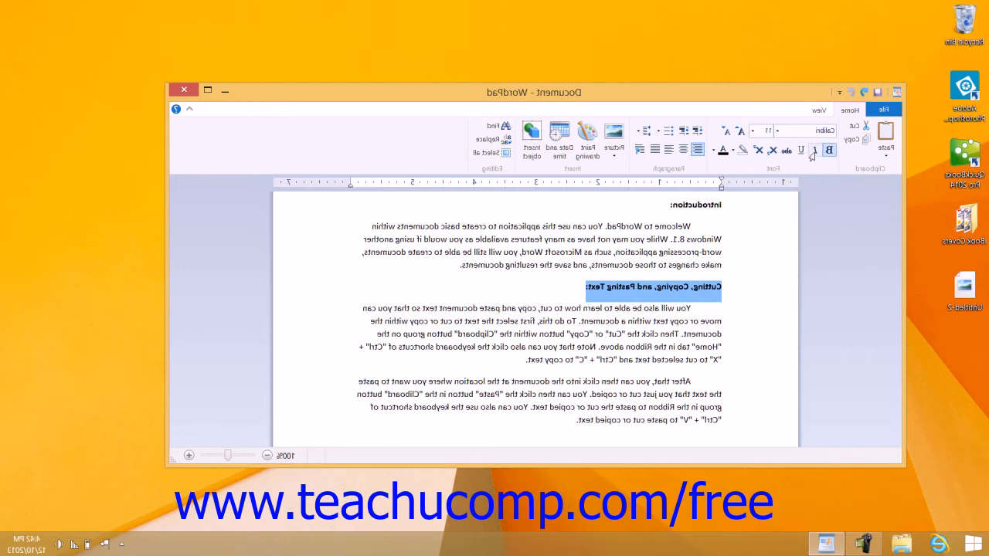
mouse_move(816, 150)
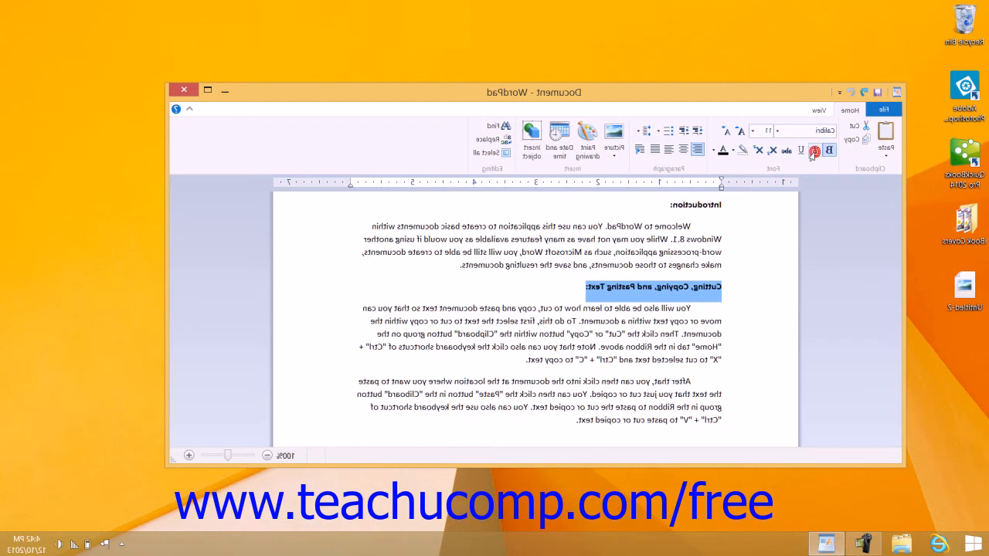
mouse_move(801, 150)
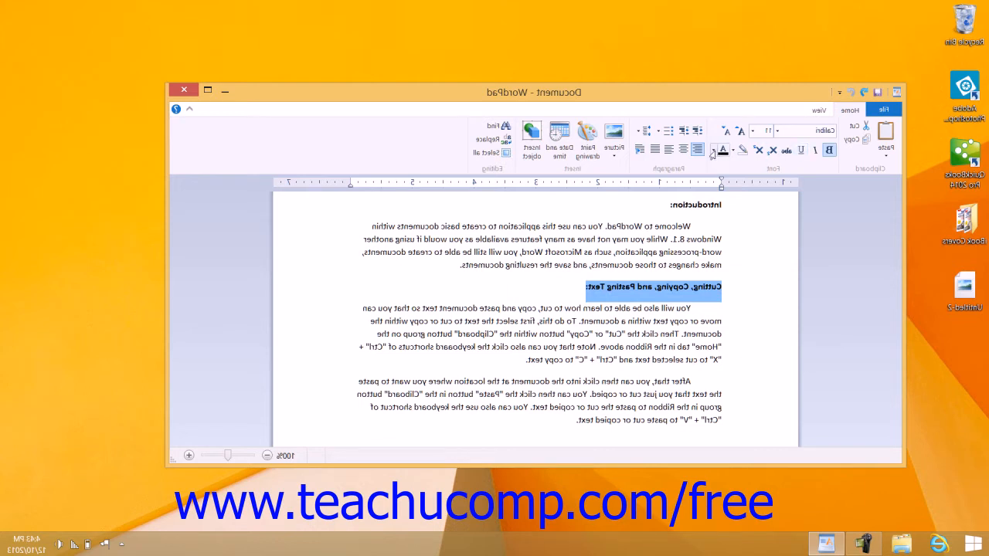
mouse_move(721, 150)
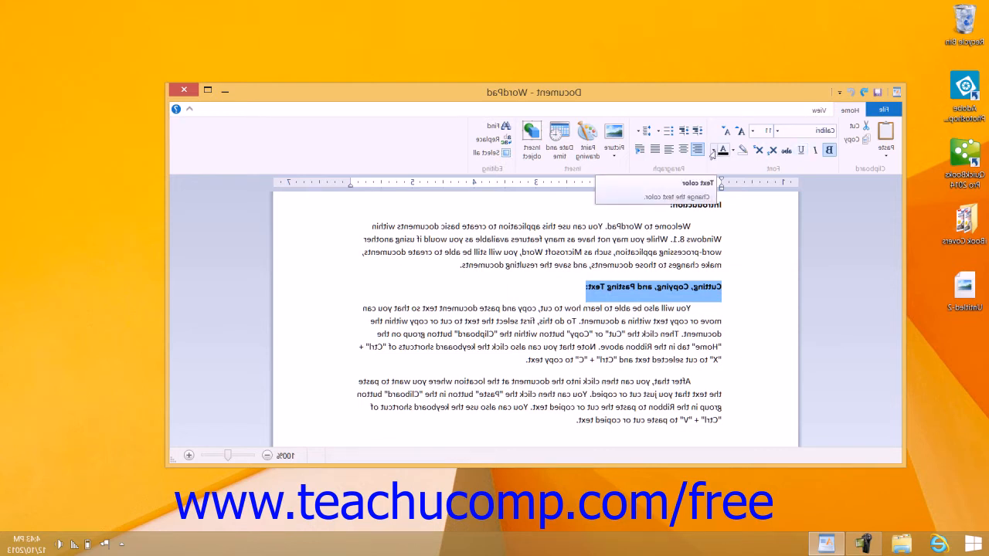
Apply red text colour to the selected 'Cutting, Copying, and Pasting Text:' heading
click(722, 150)
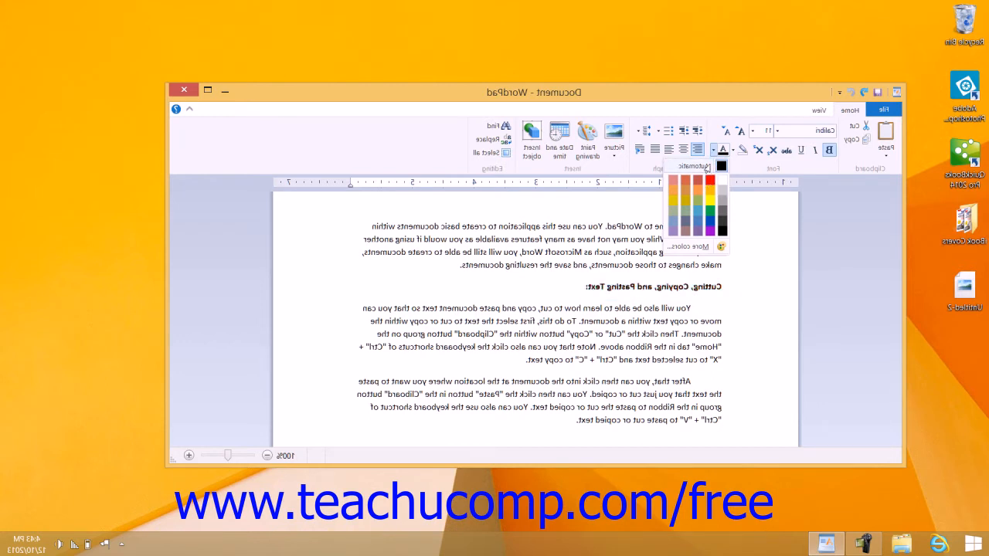
mouse_move(690, 184)
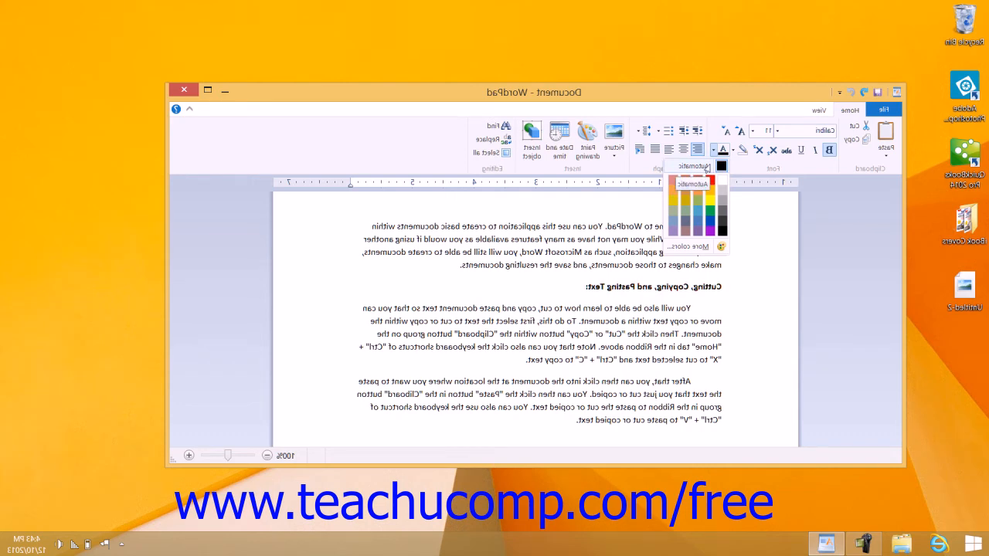
click(721, 150)
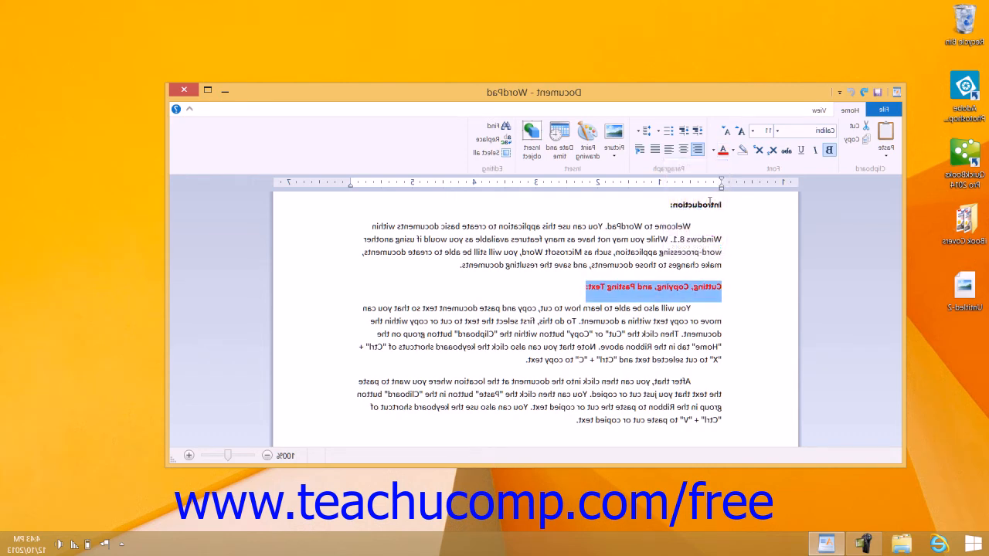
click(730, 150)
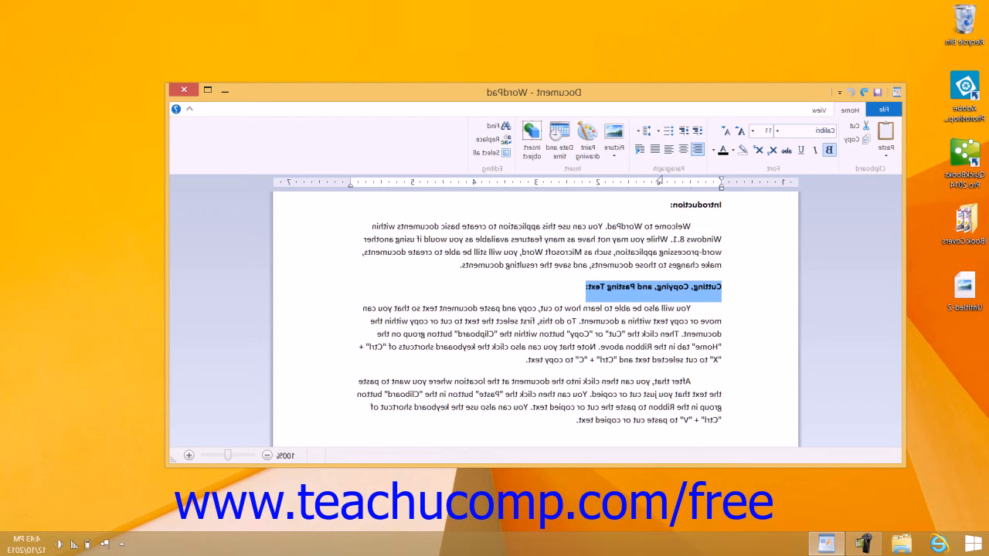
mouse_move(659, 220)
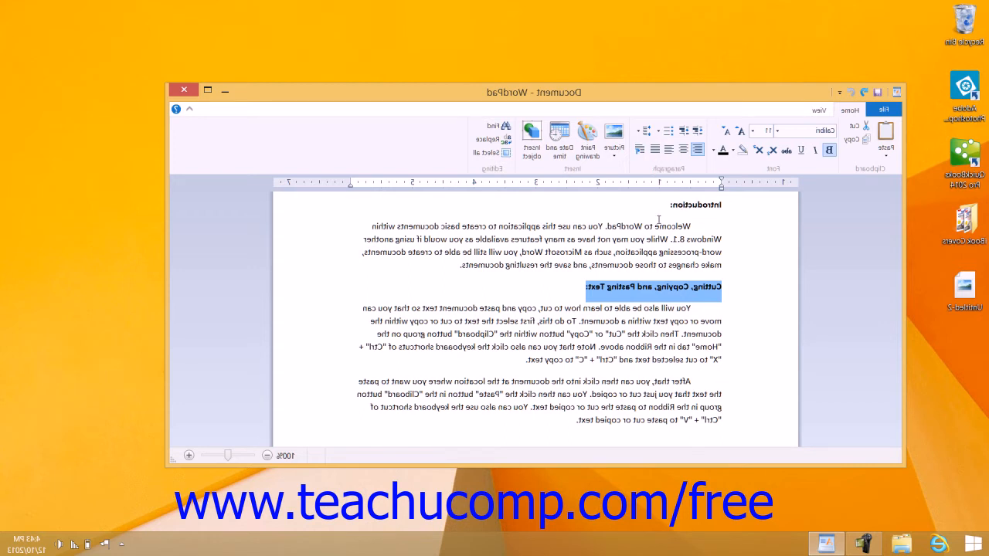
mouse_move(723, 207)
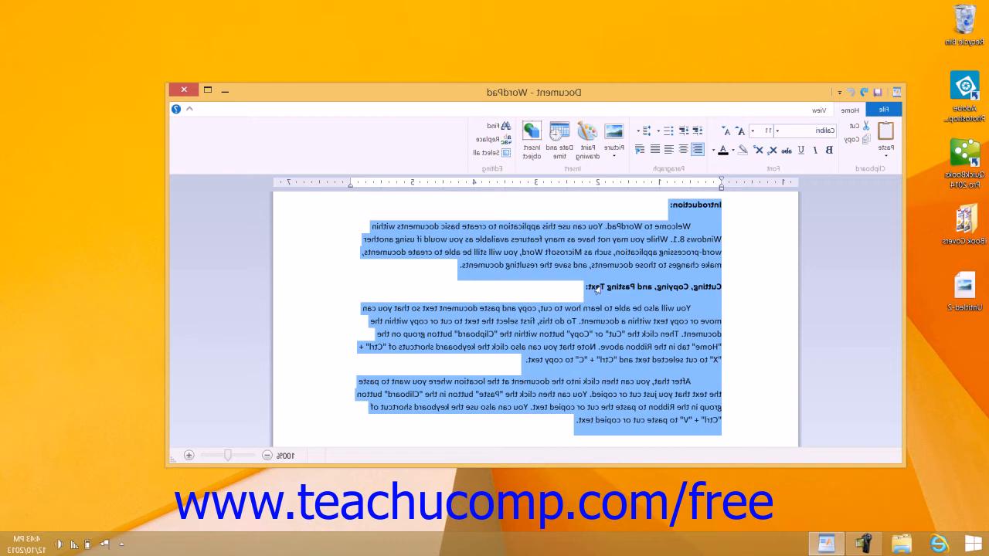
mouse_move(603, 286)
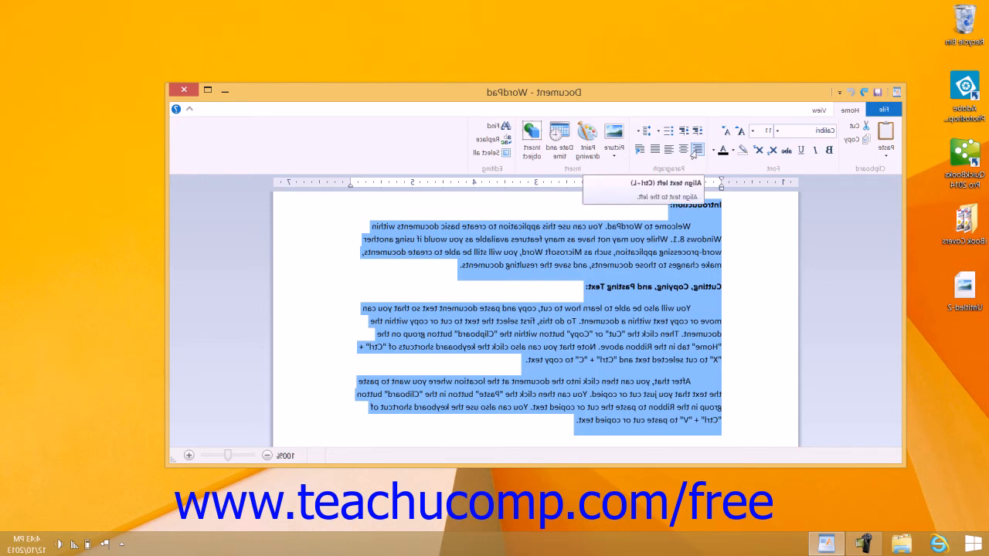
mouse_move(695, 150)
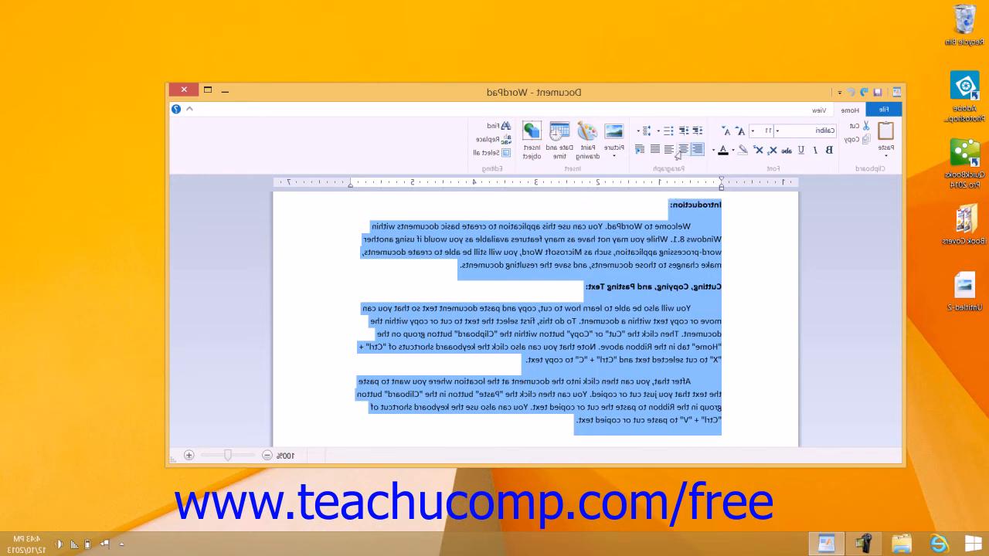
Cycle all document text through centre, right and justify alignment
click(668, 150)
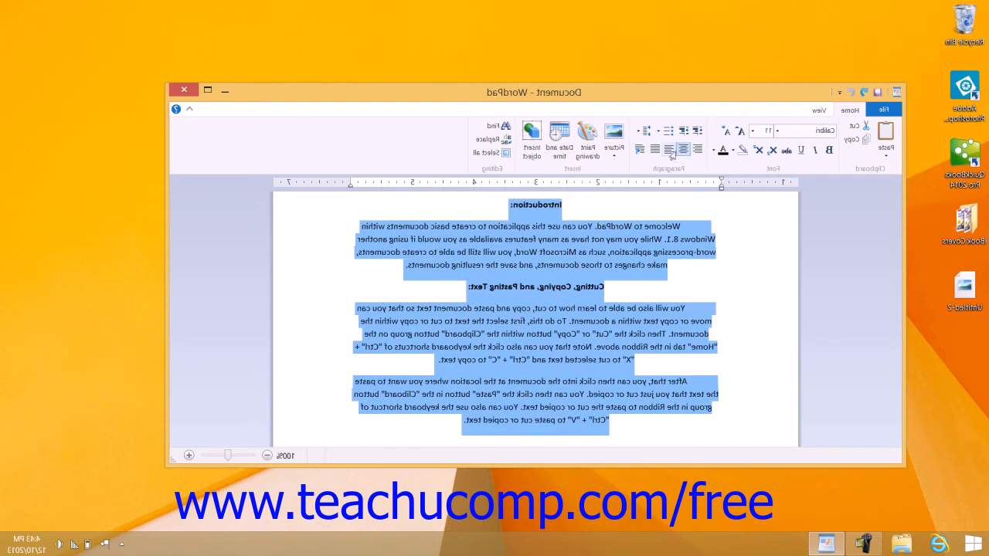
click(668, 149)
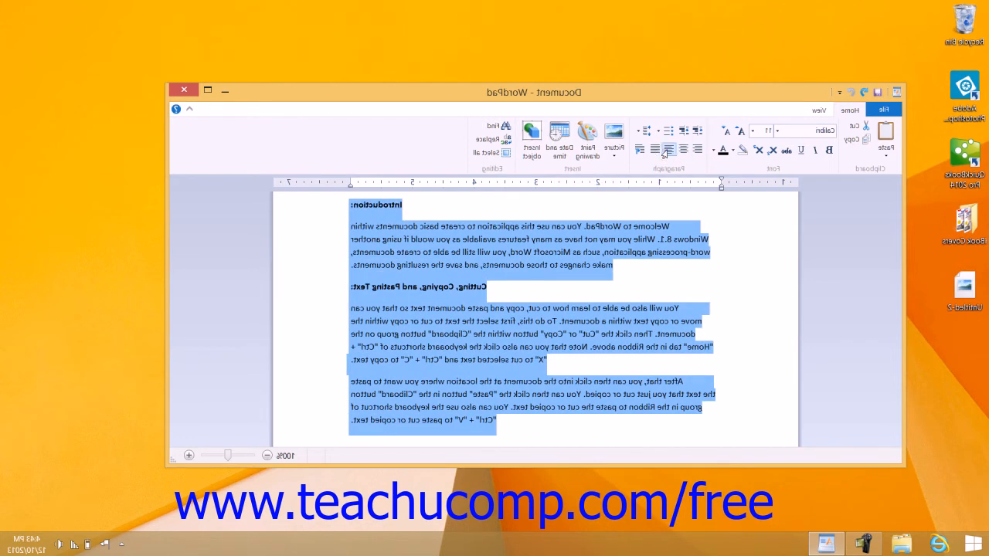
click(655, 150)
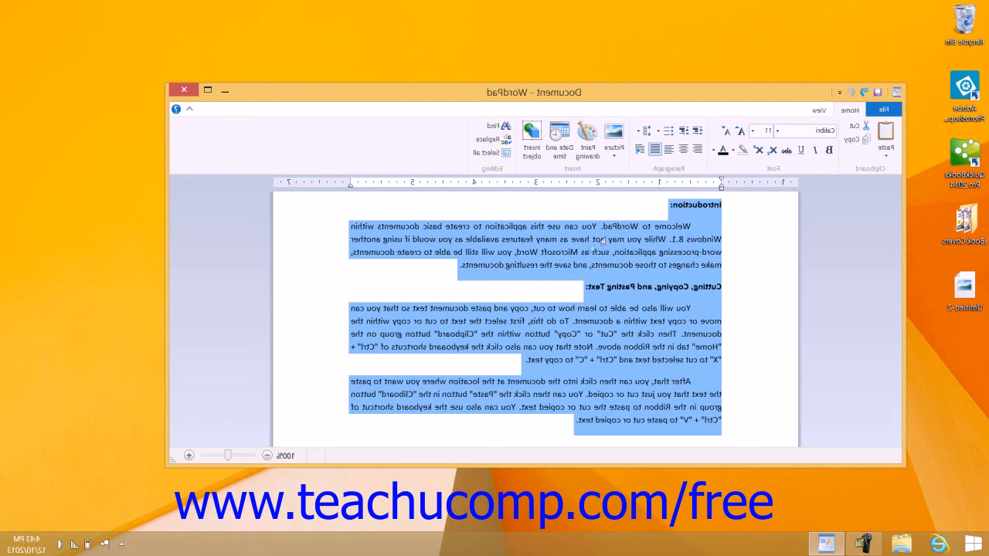
mouse_move(444, 273)
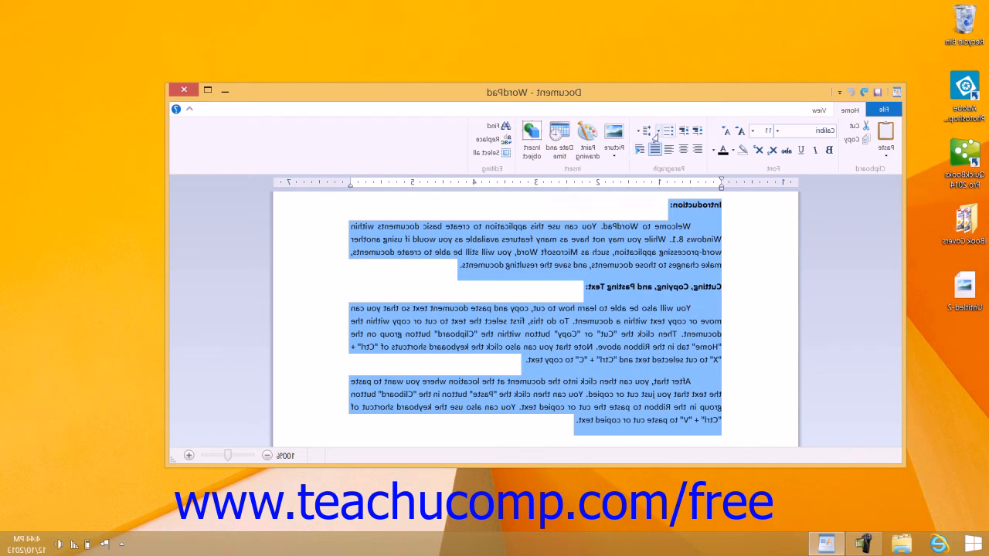
mouse_move(646, 130)
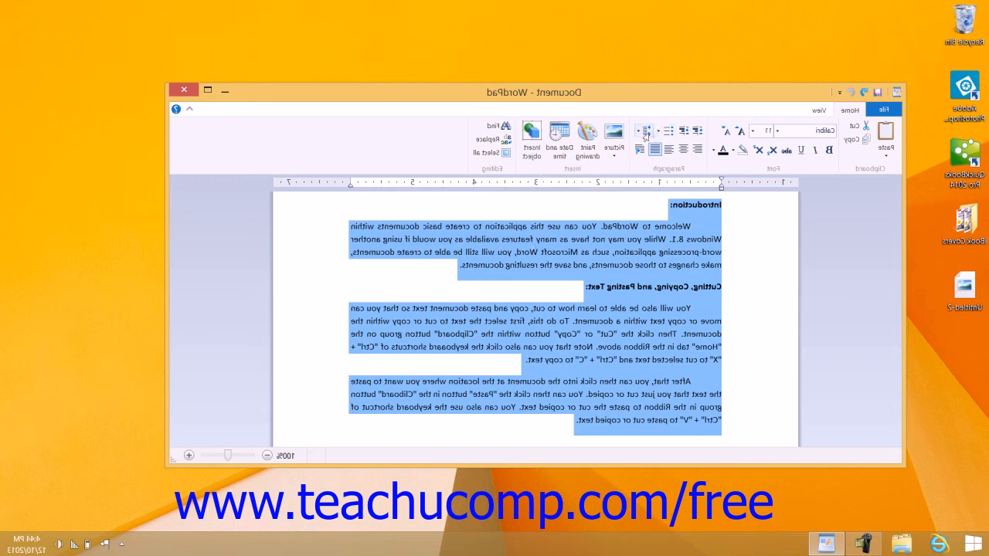
mouse_move(642, 129)
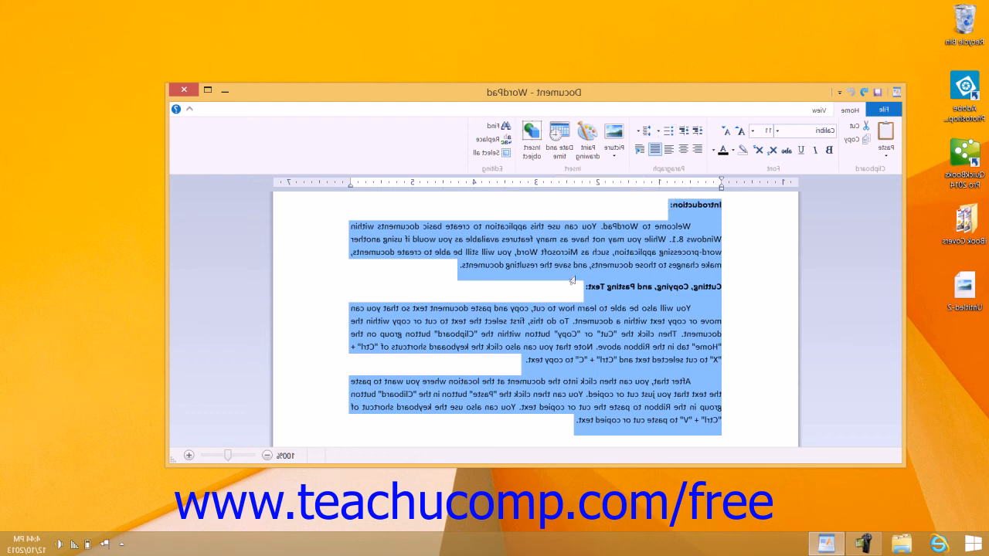
Type 'Item3' at the document's end and format the three items as a bulleted list
click(542, 426)
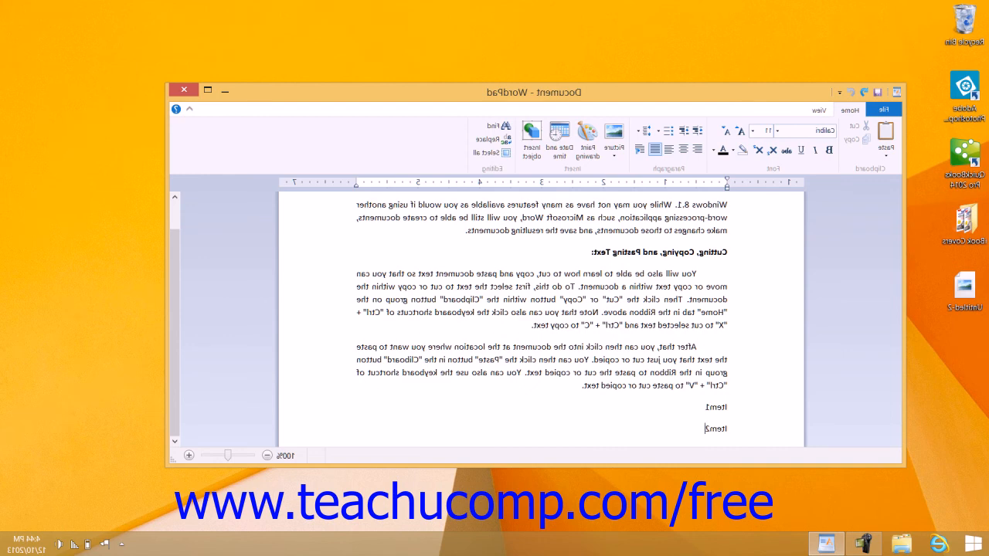
scroll(down, 3)
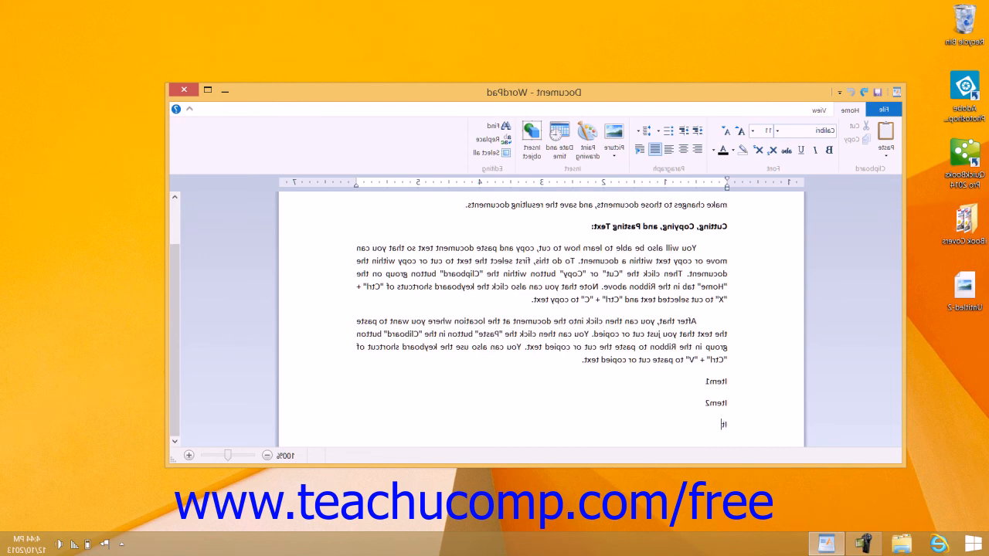
text(Item3)
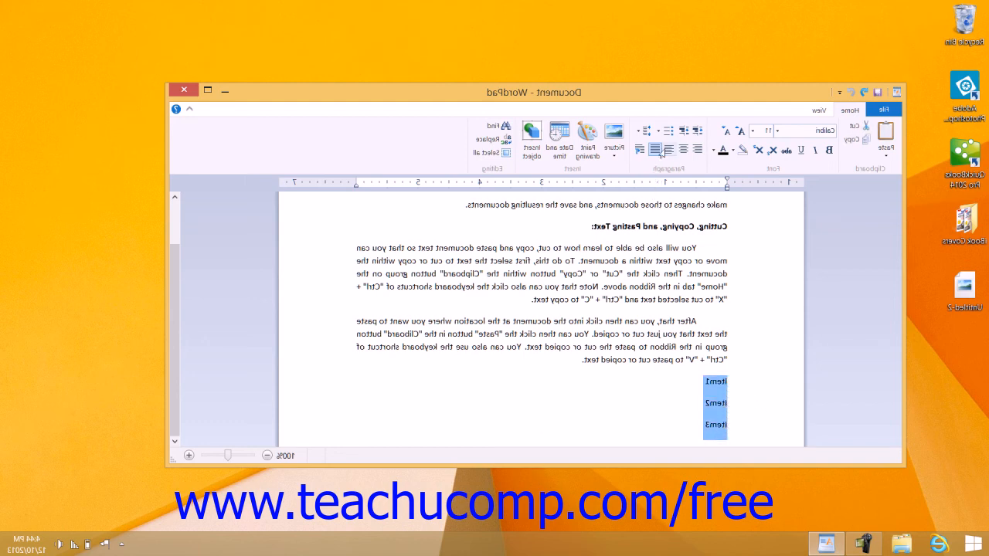
click(645, 130)
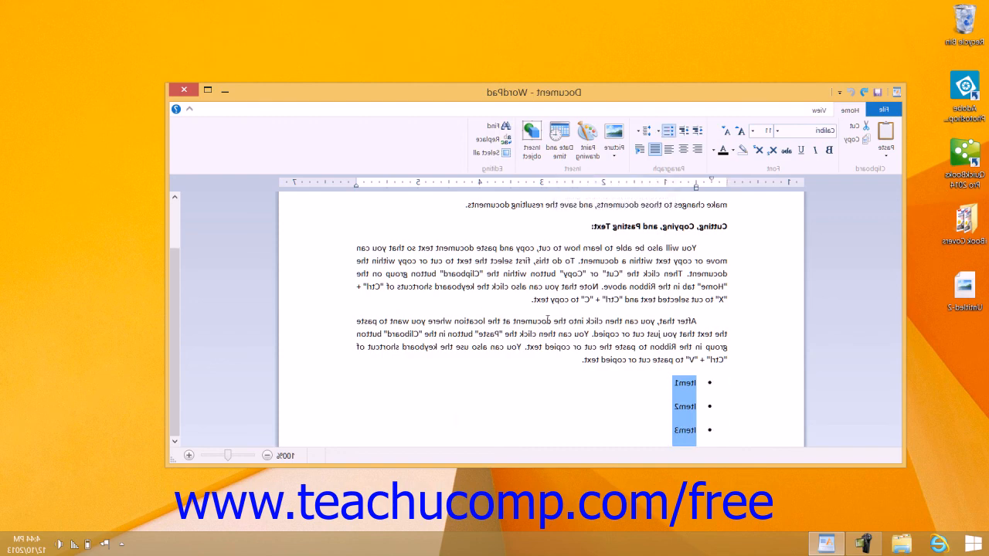